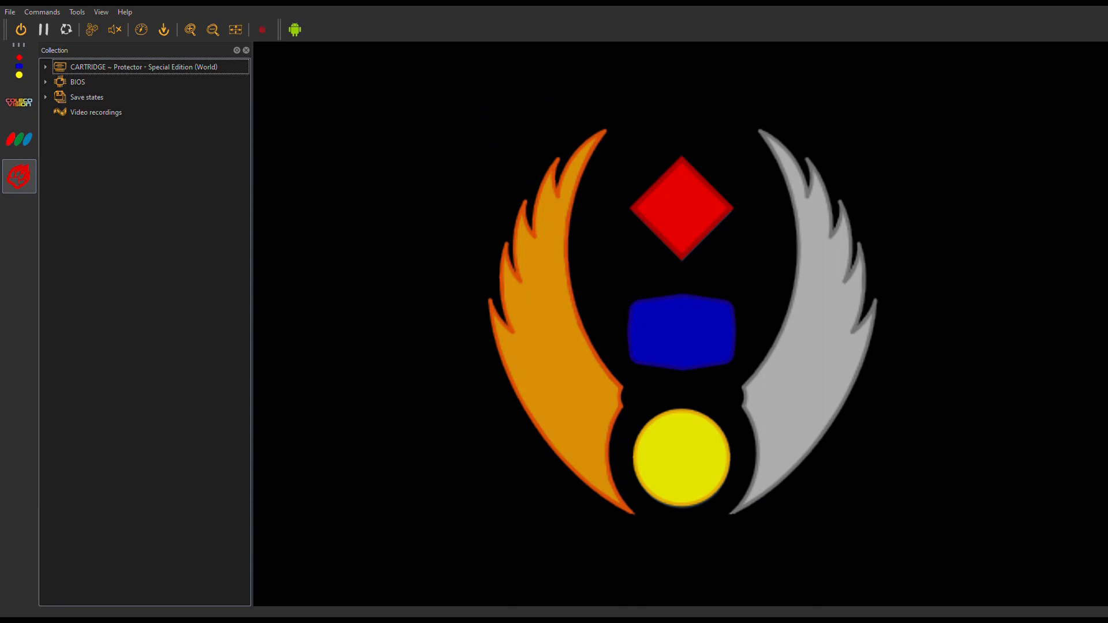
pyautogui.moveTo(243, 453)
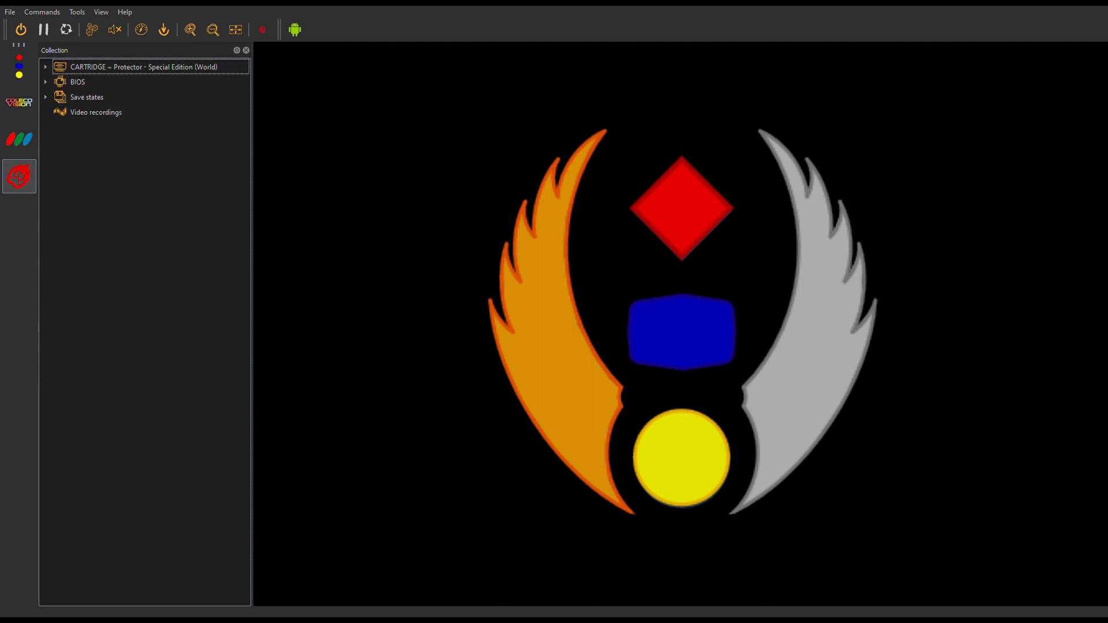
pyautogui.moveTo(88, 374)
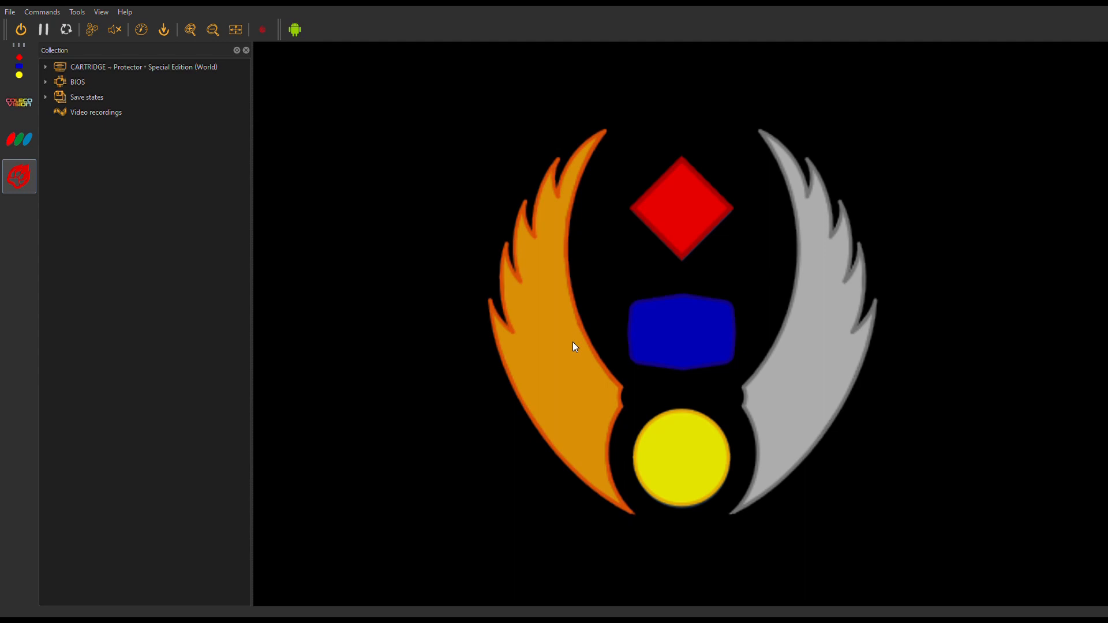
pyautogui.moveTo(572, 357)
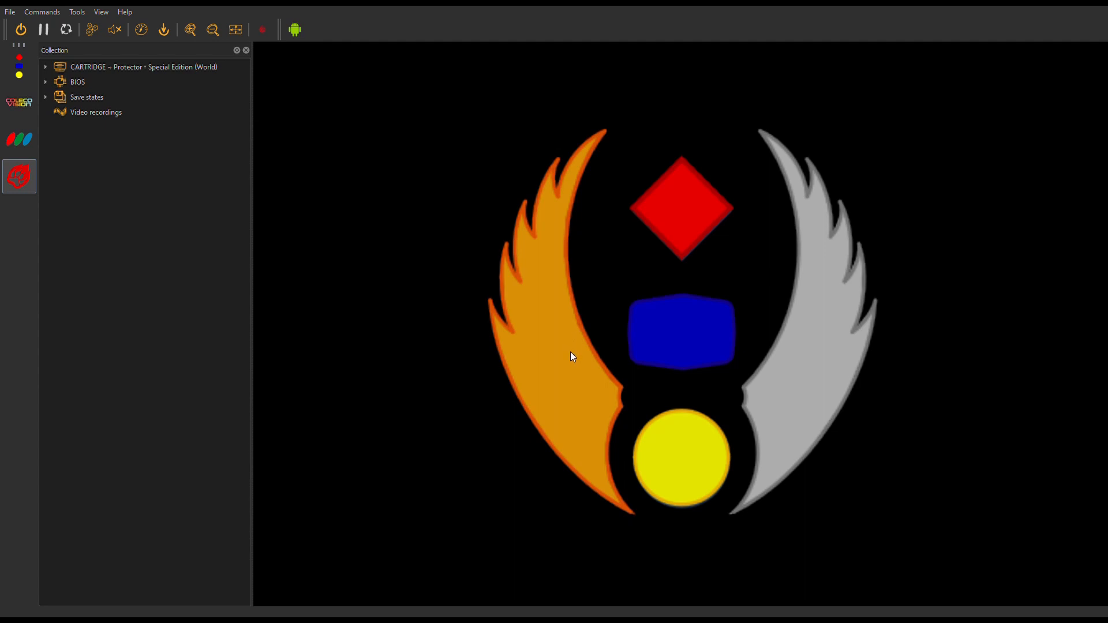
pyautogui.moveTo(580, 328)
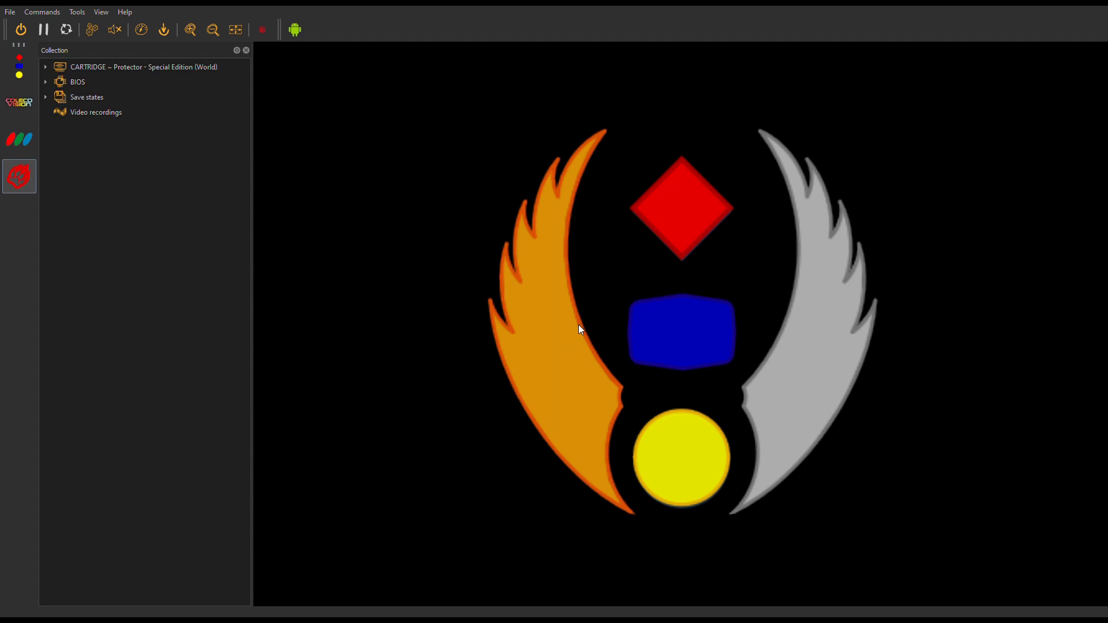
pyautogui.moveTo(958, 295)
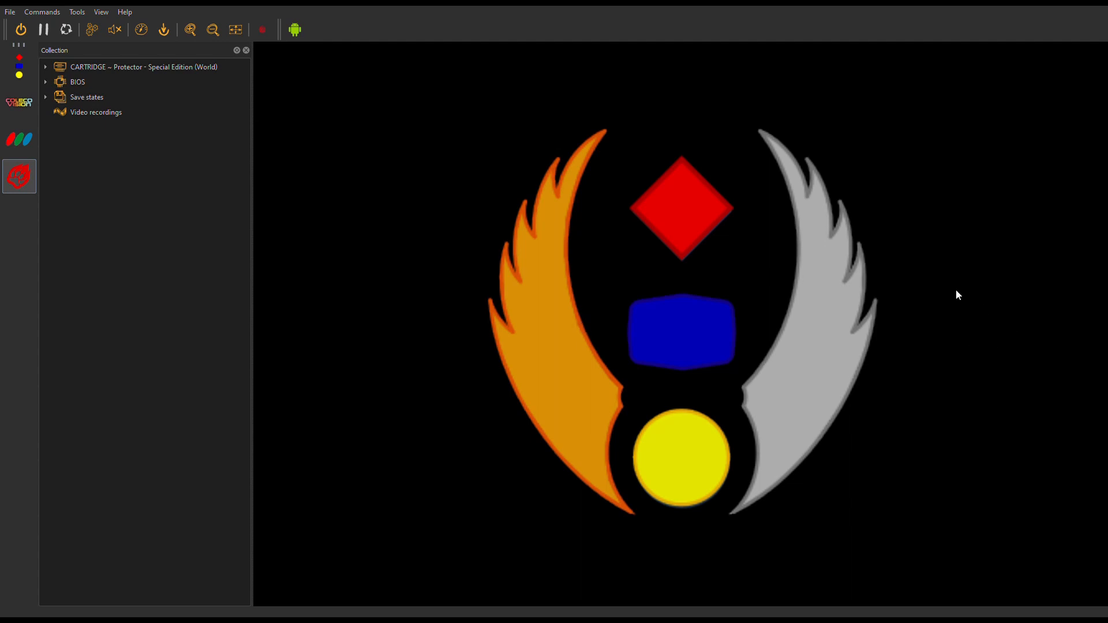
# Step: Expand Save states and BIOS in the collection and select the jagboot BIOS image
pyautogui.click(66, 29)
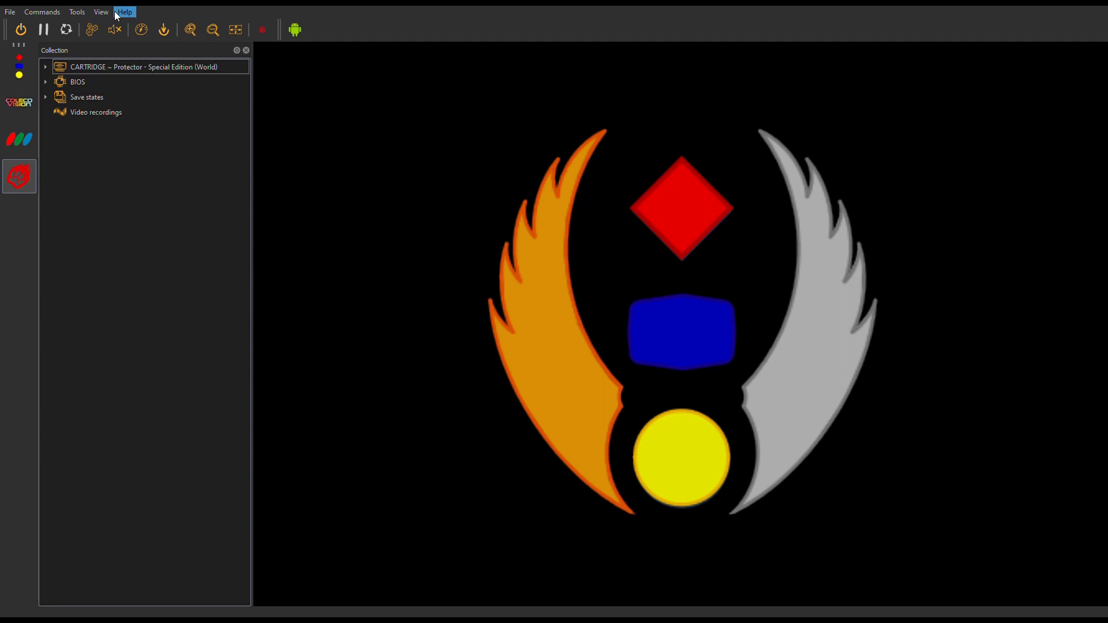
pyautogui.moveTo(45, 88)
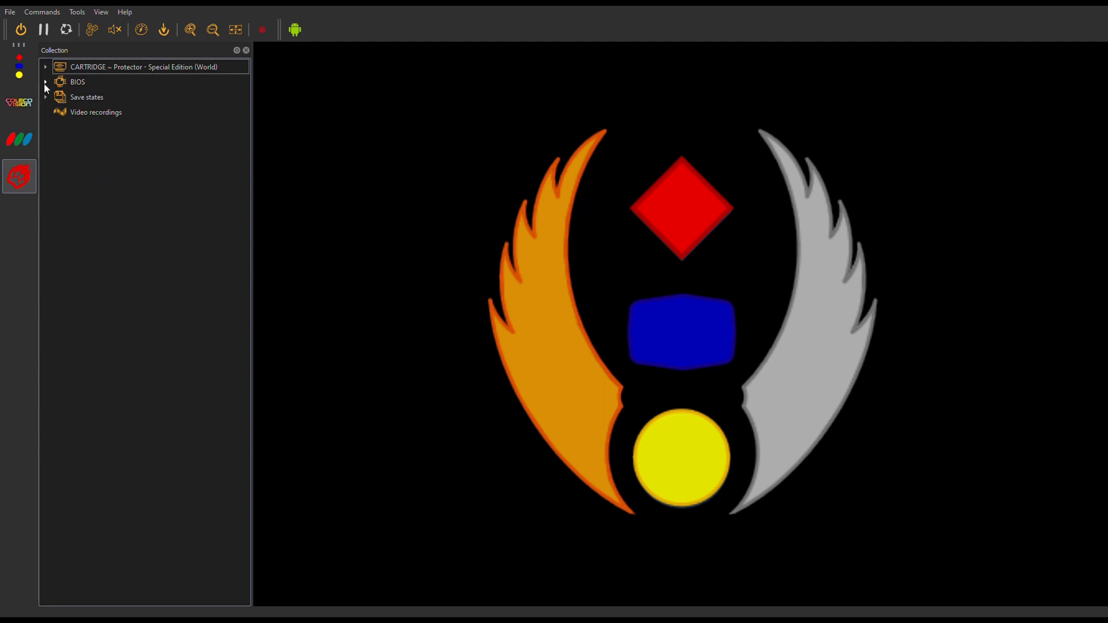
pyautogui.click(45, 97)
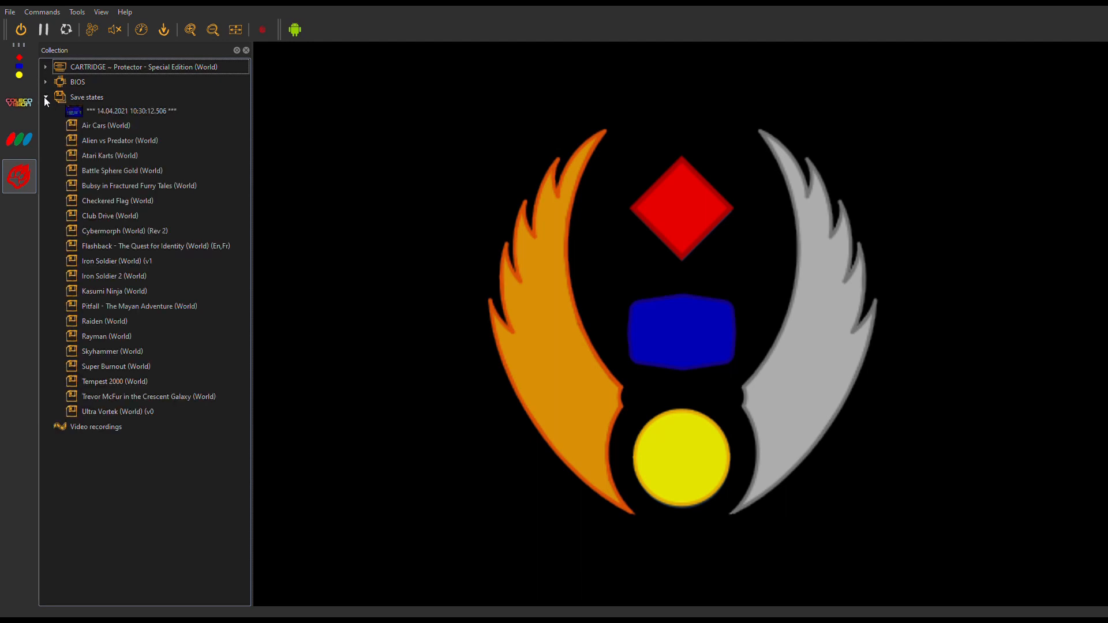
pyautogui.click(45, 97)
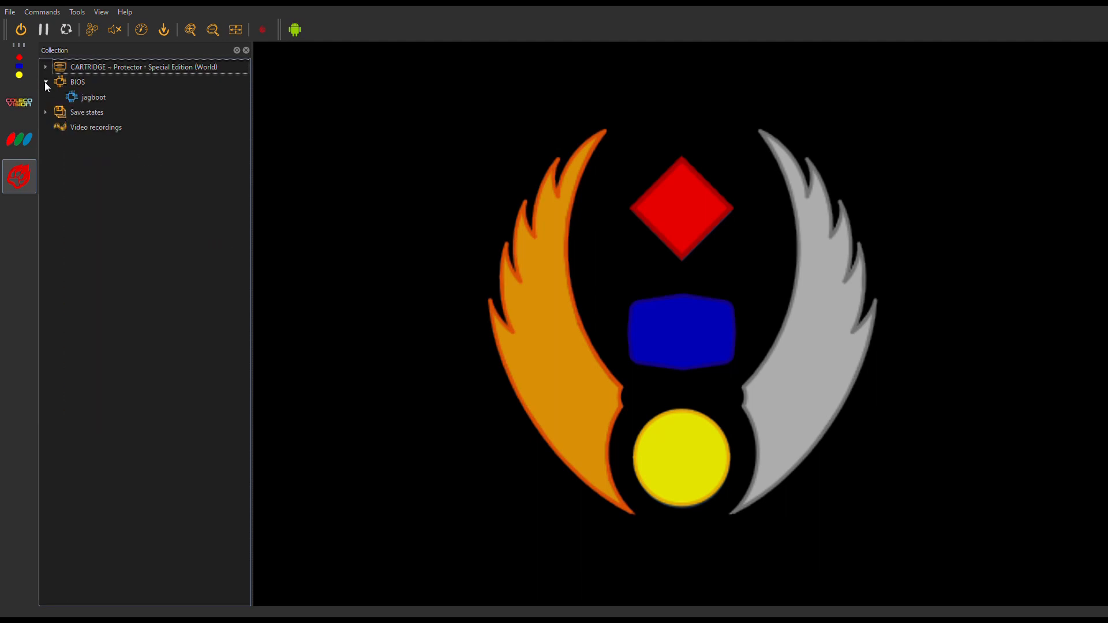
pyautogui.click(92, 97)
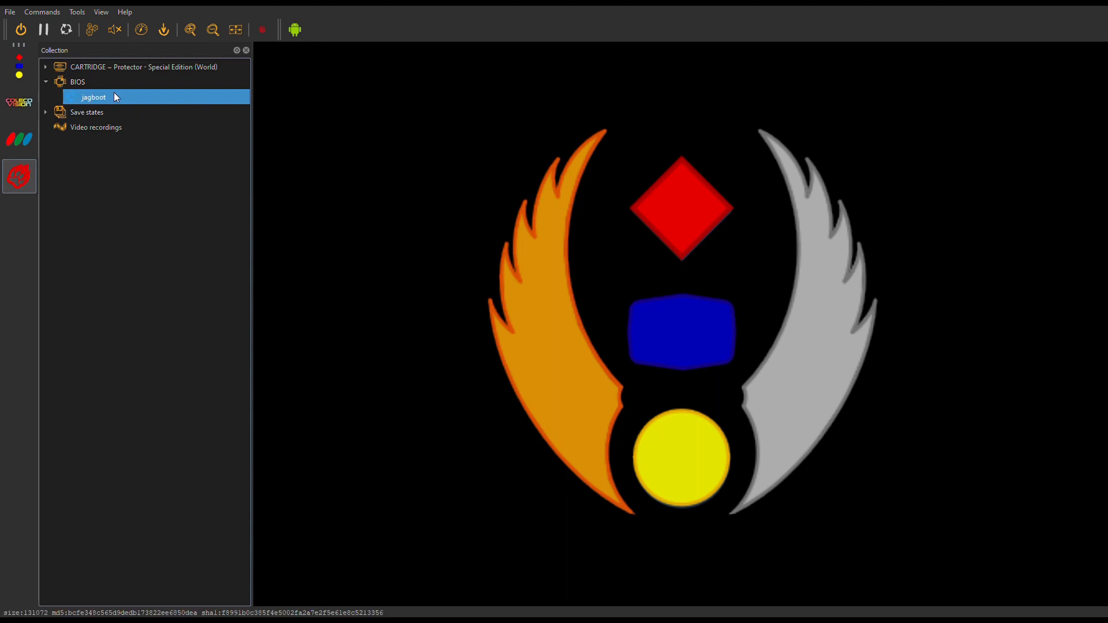
# Step: Expand the CARTRIDGE node and scroll through the Jaguar game titles
pyautogui.click(45, 67)
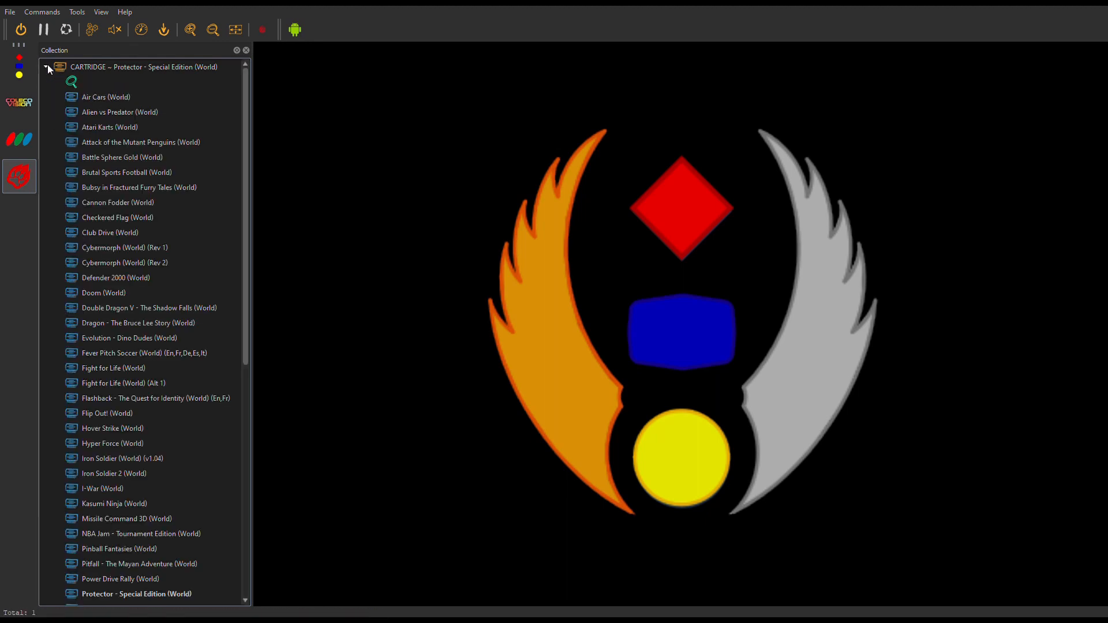
pyautogui.scroll(-3)
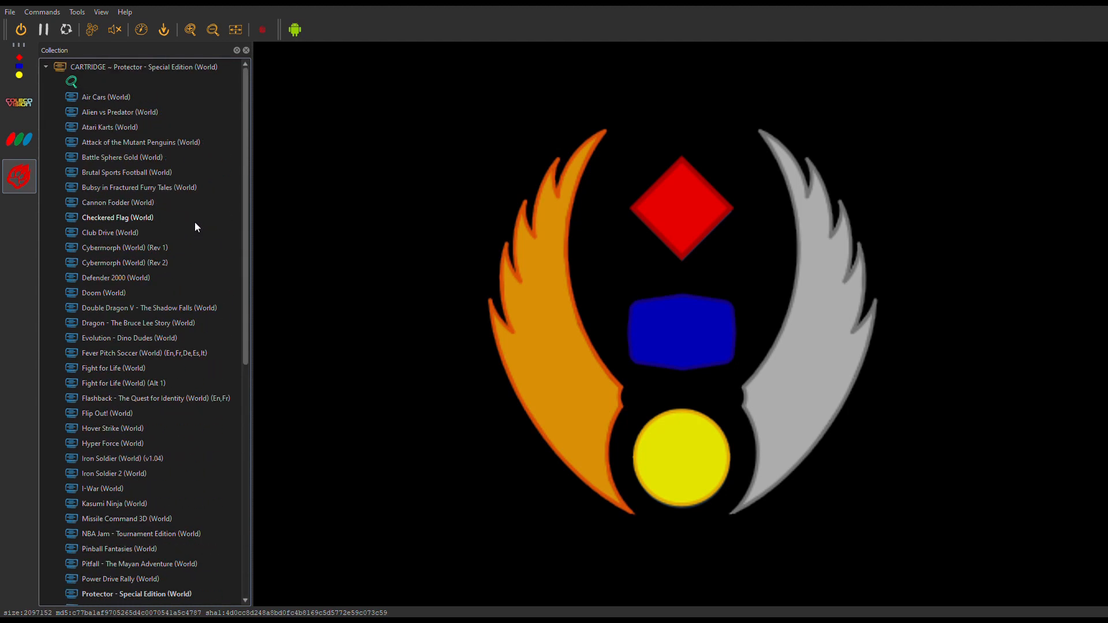
pyautogui.click(123, 262)
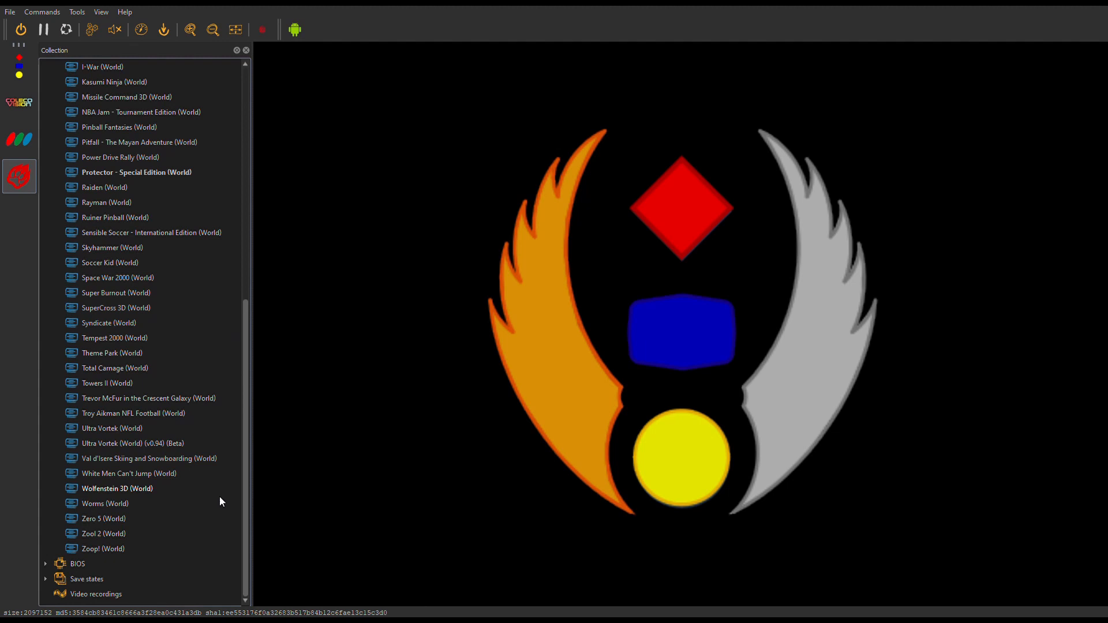
pyautogui.moveTo(243, 543)
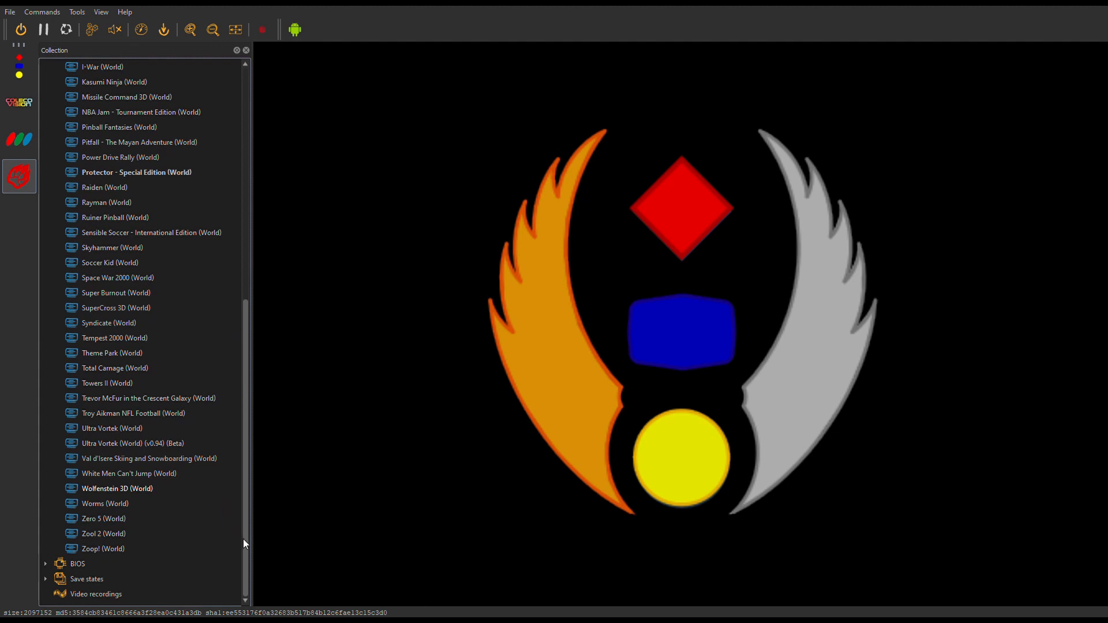
pyautogui.scroll(3)
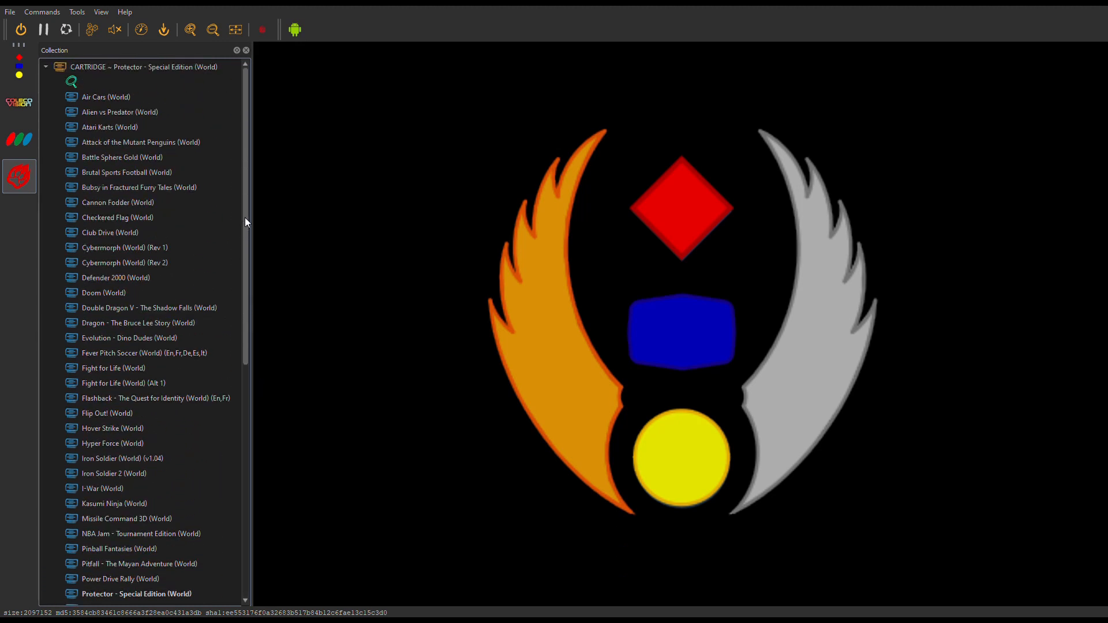
pyautogui.click(152, 398)
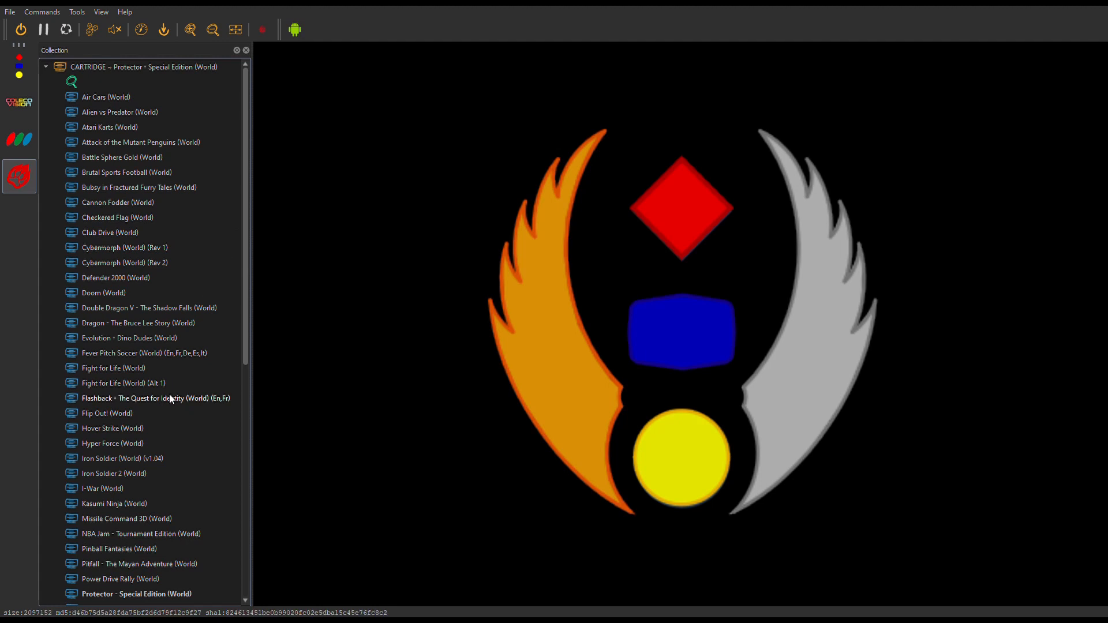
# Step: Pick Flashback - The Quest for Identity (World) (En,Fr) and let it boot to the jungle level
pyautogui.click(151, 398)
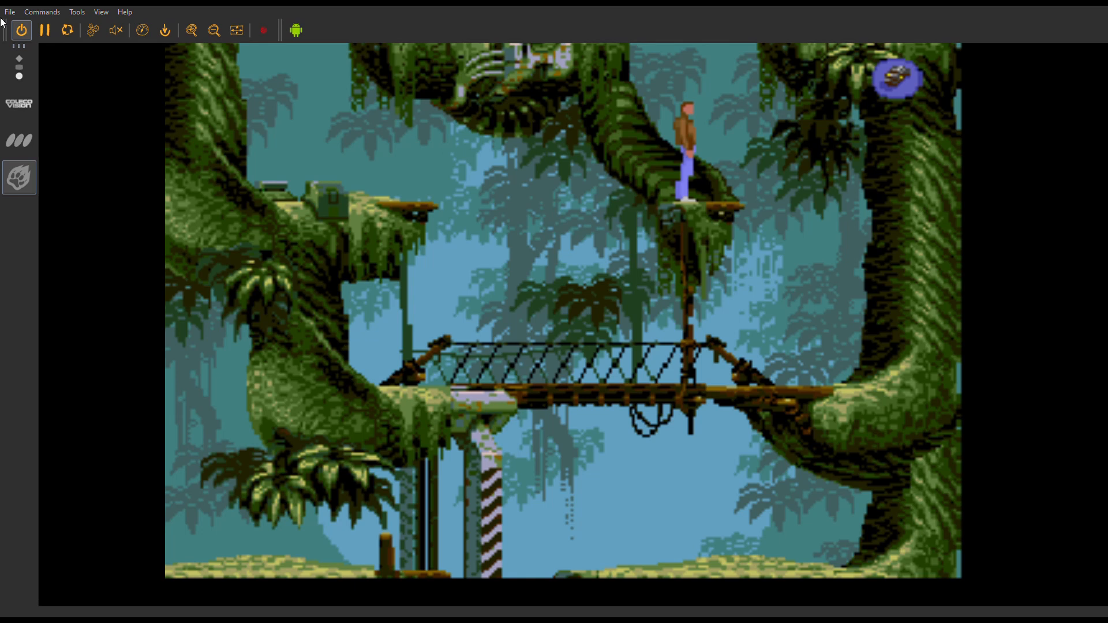
# Step: Stop Flashback, reopen the Collection panel, load Checkered Flag (World) and power on
pyautogui.click(21, 30)
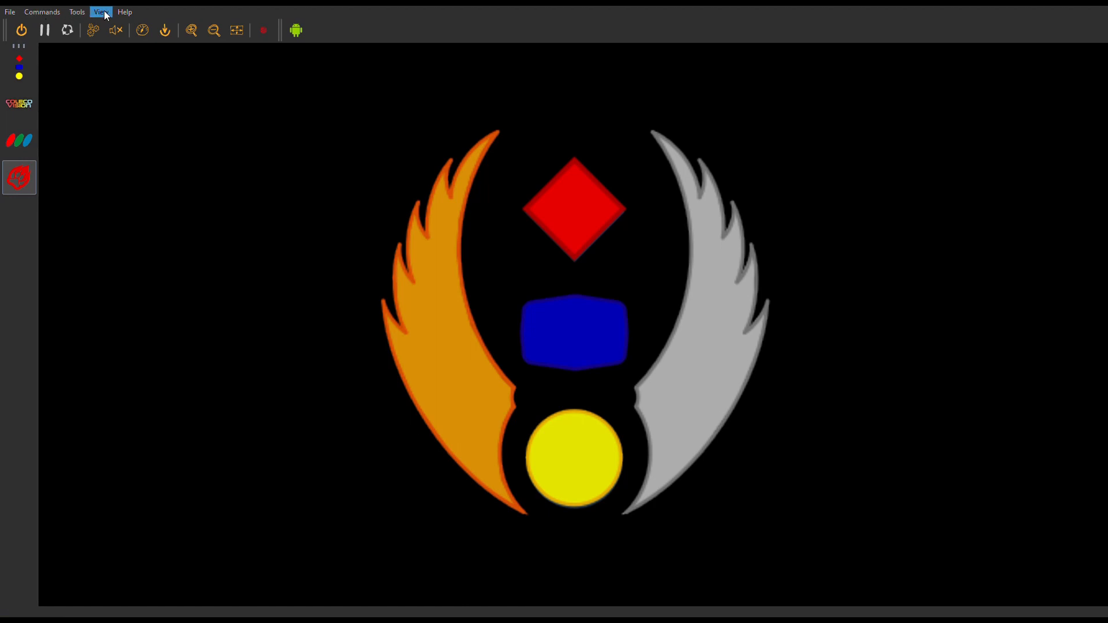
pyautogui.click(101, 12)
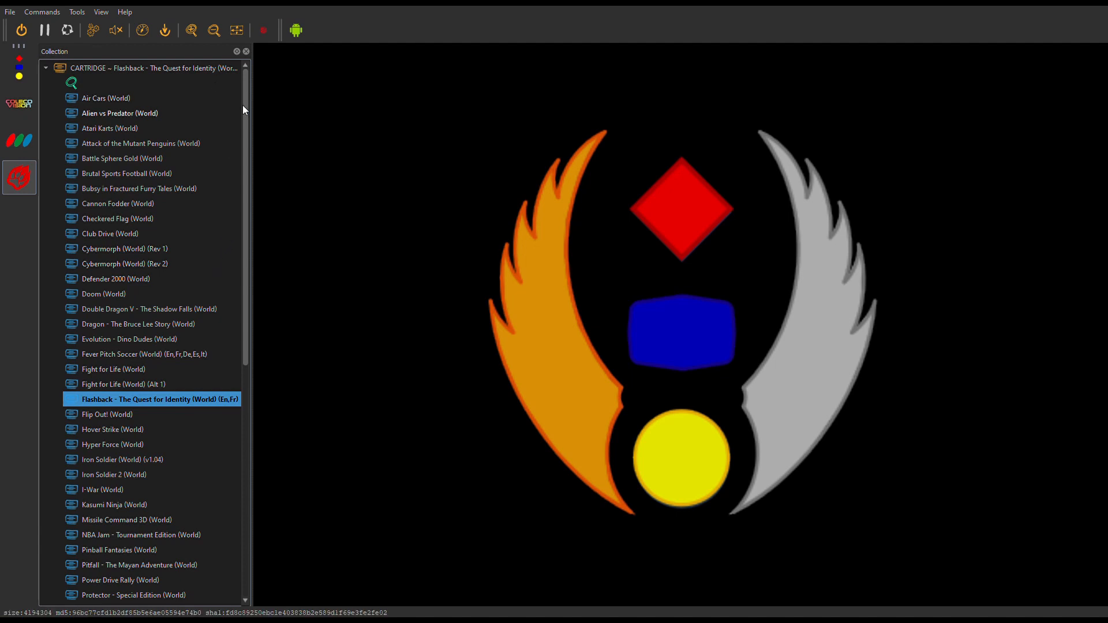
pyautogui.scroll(-3)
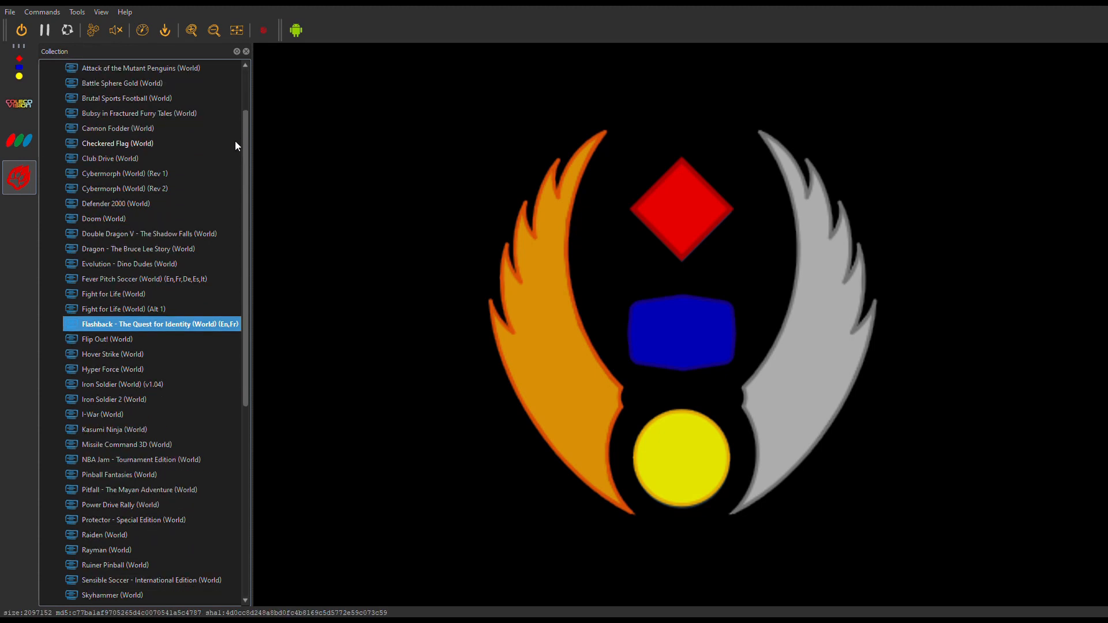
pyautogui.moveTo(95, 146)
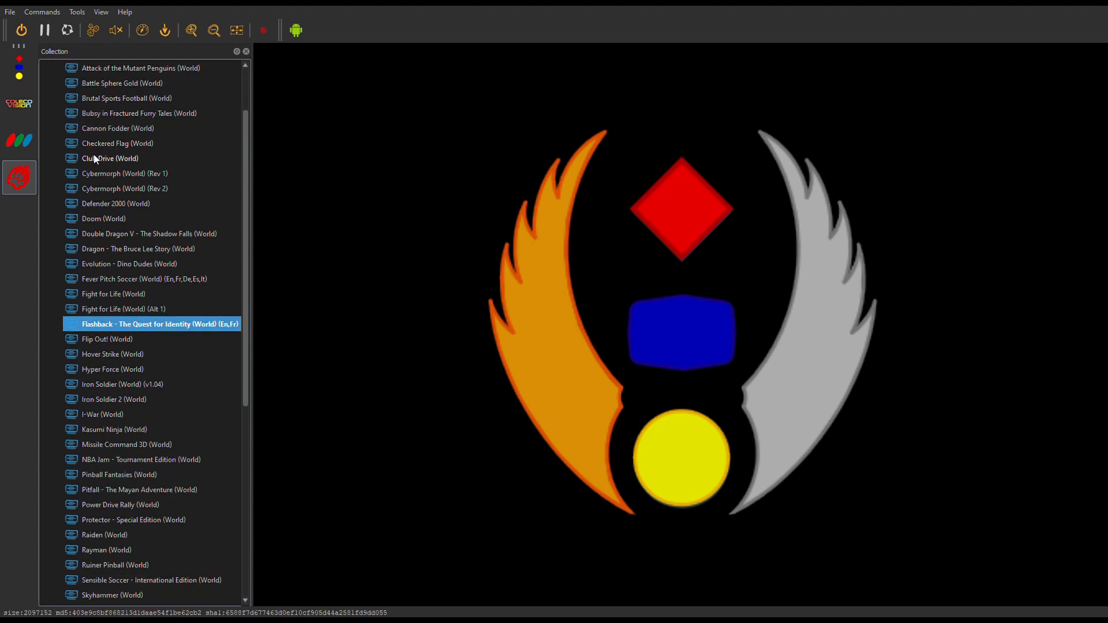
pyautogui.click(118, 143)
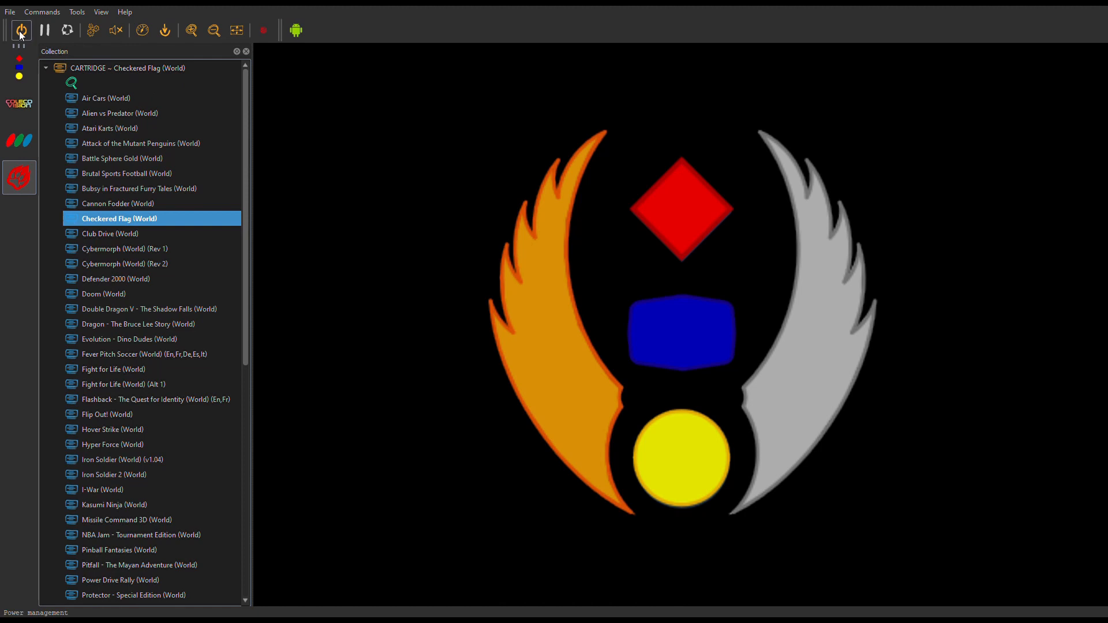
pyautogui.click(21, 29)
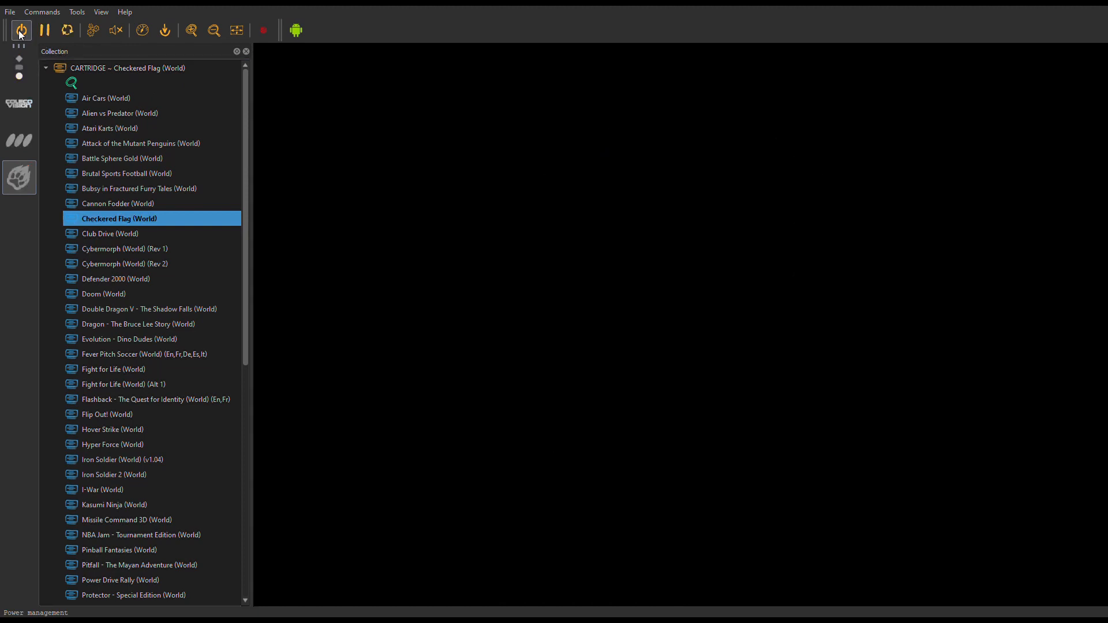
# Step: Boot Checkered Flag and start a race, reaching lap 1 on track
pyautogui.click(20, 30)
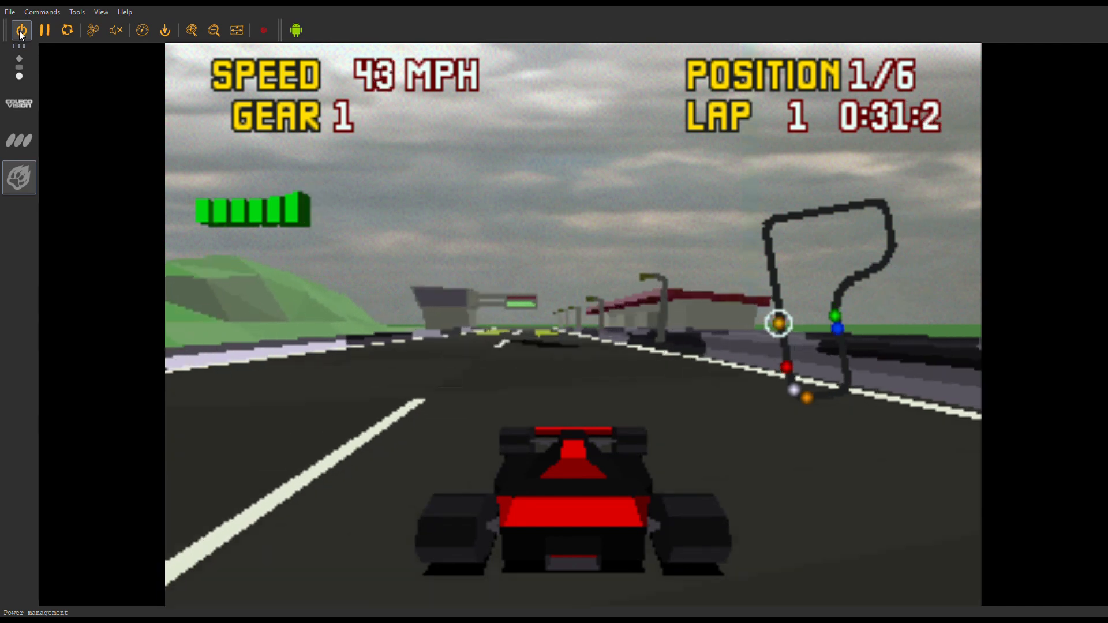
# Step: Stop Checkered Flag, load Iron Soldier (World) (v1.04), close the Collection panel and boot it
pyautogui.click(43, 29)
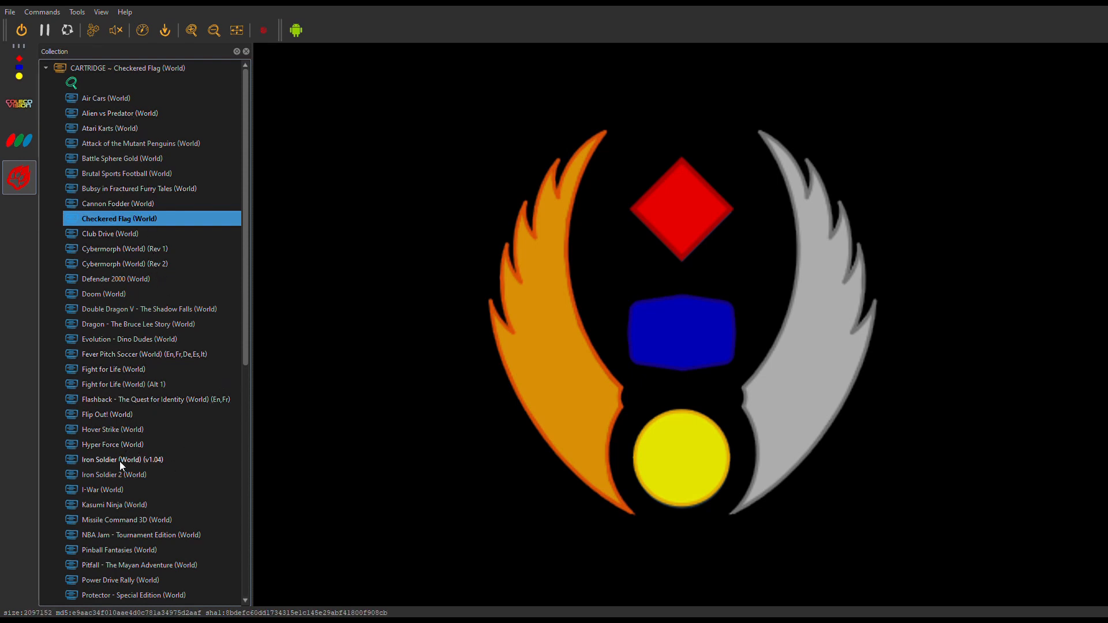
pyautogui.click(122, 459)
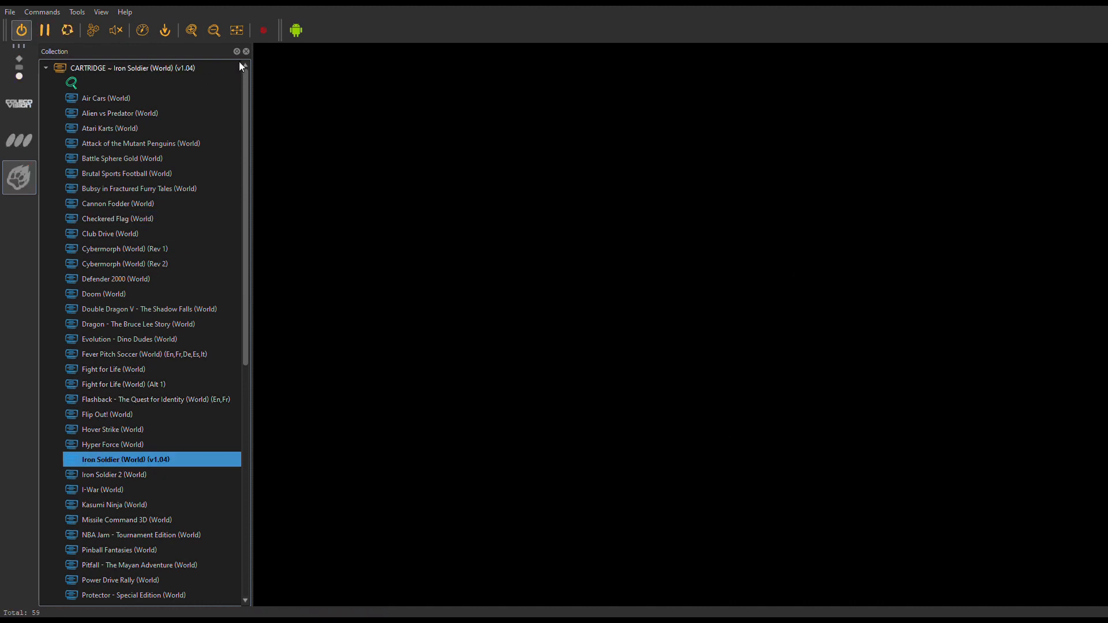
pyautogui.doubleClick(126, 459)
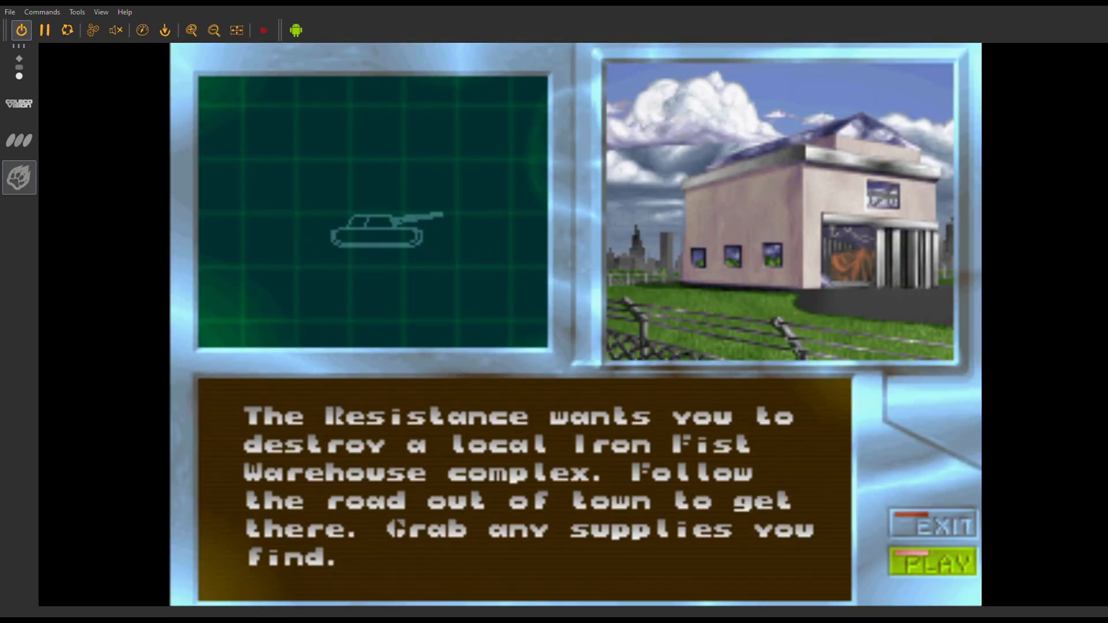
# Step: Advance Iron Soldier to weapon selection and enable the profiler overlay showing FPS and chip usage
pyautogui.click(931, 562)
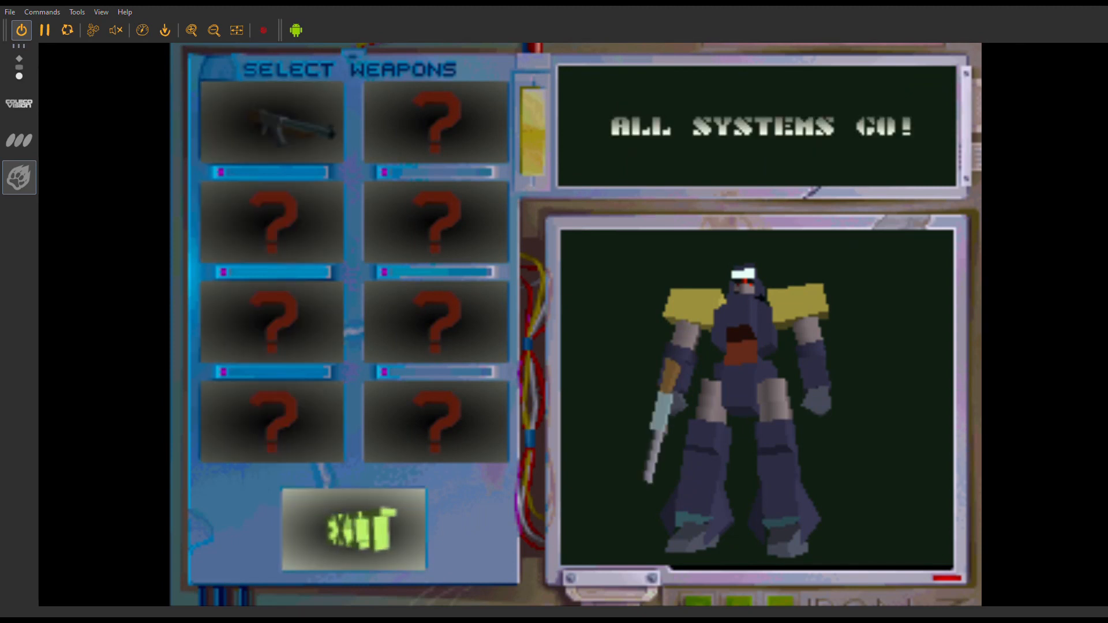
pyautogui.click(145, 29)
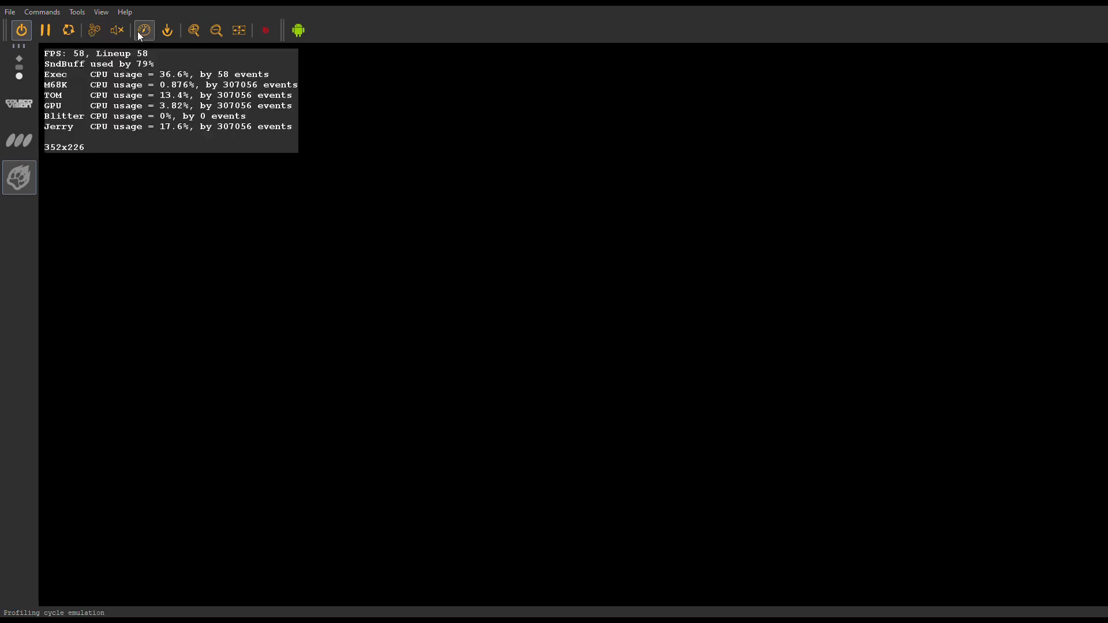